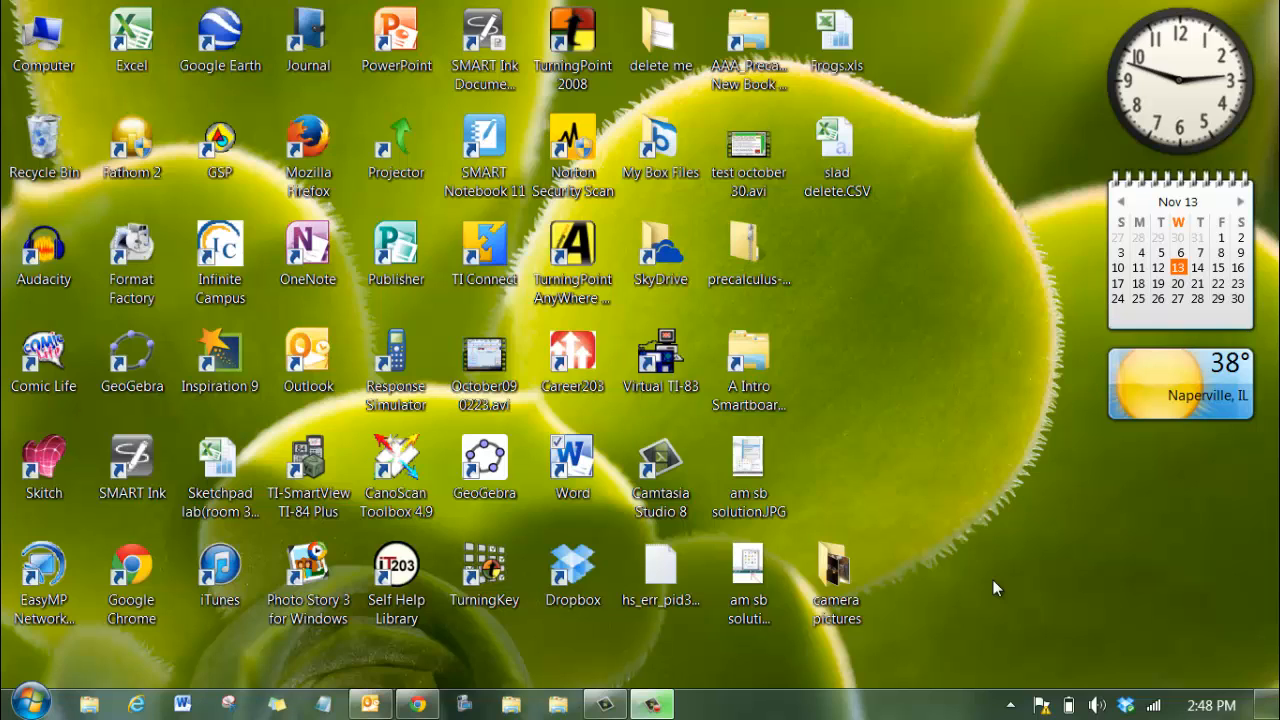
Launch Word on a blank document and open the Math Input Panel from the MathType tab.
click(572, 565)
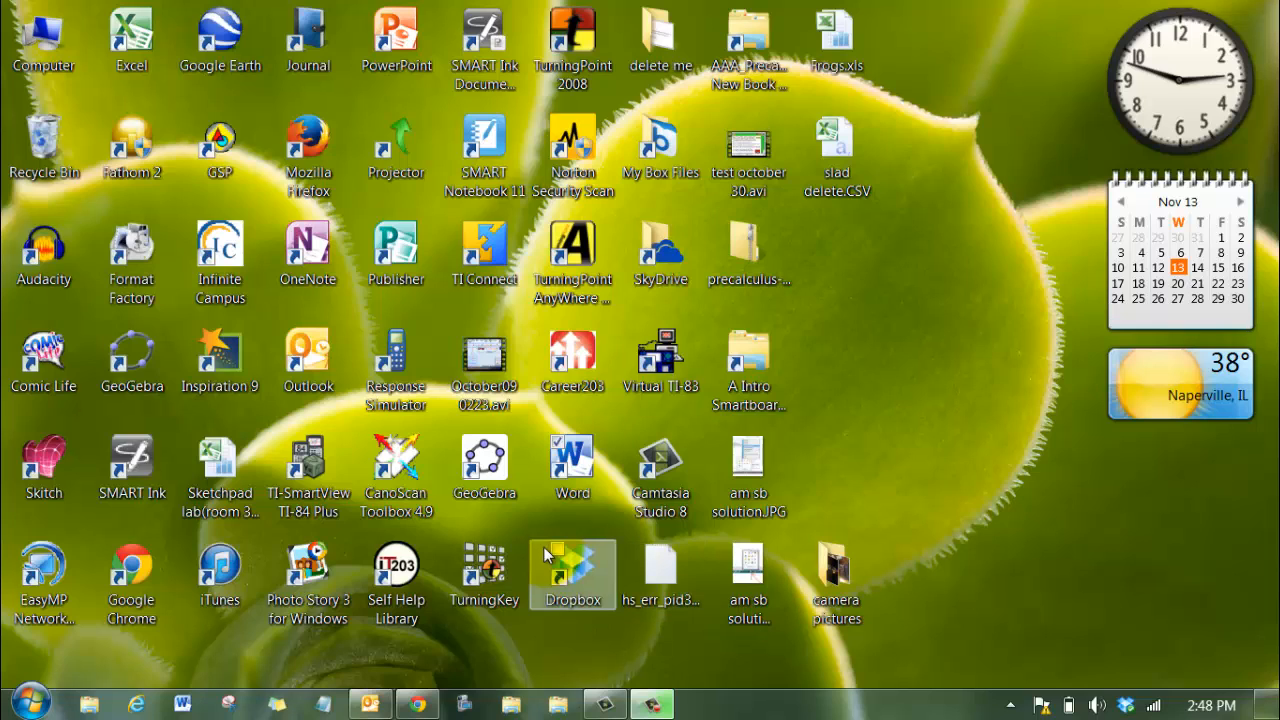
click(572, 467)
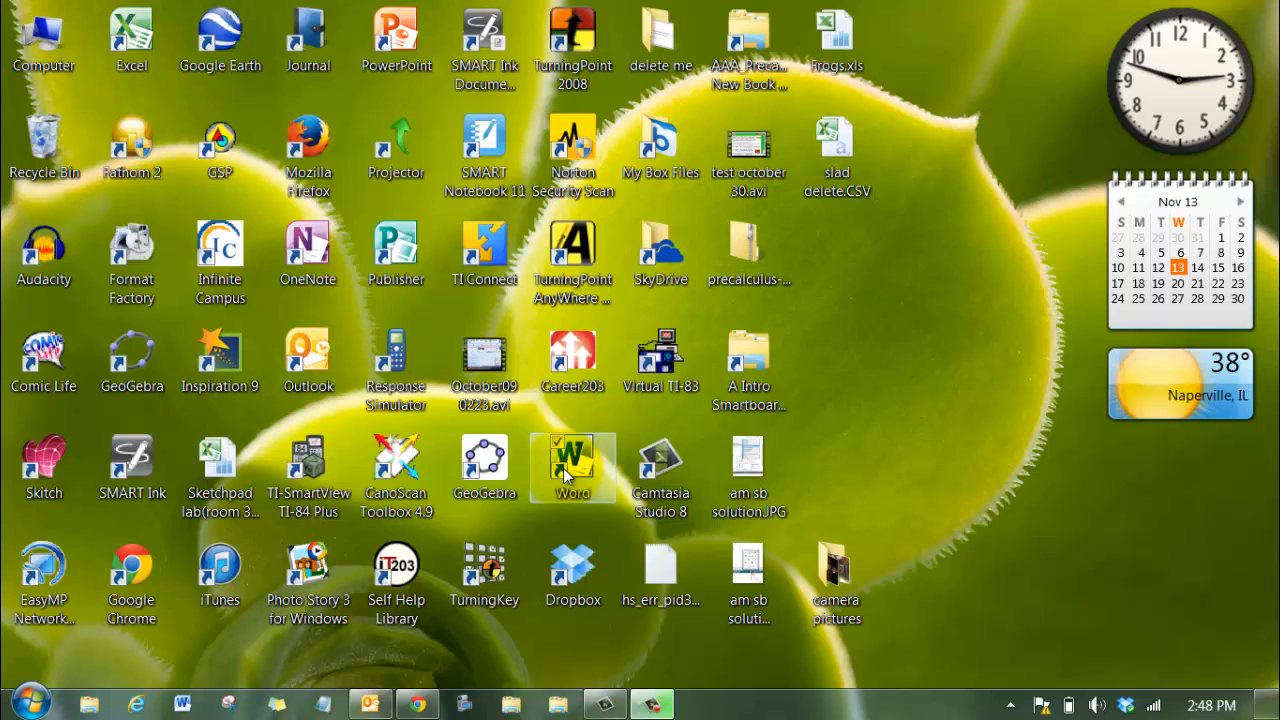
double_click(572, 466)
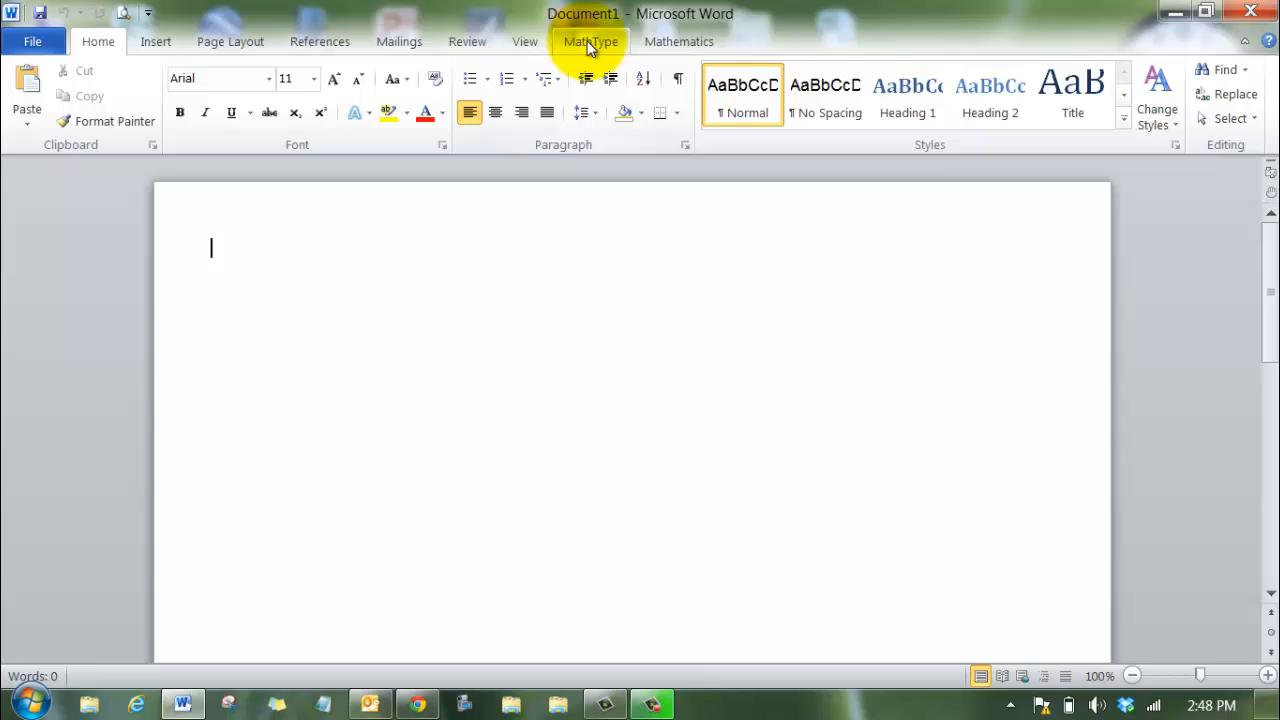
click(590, 41)
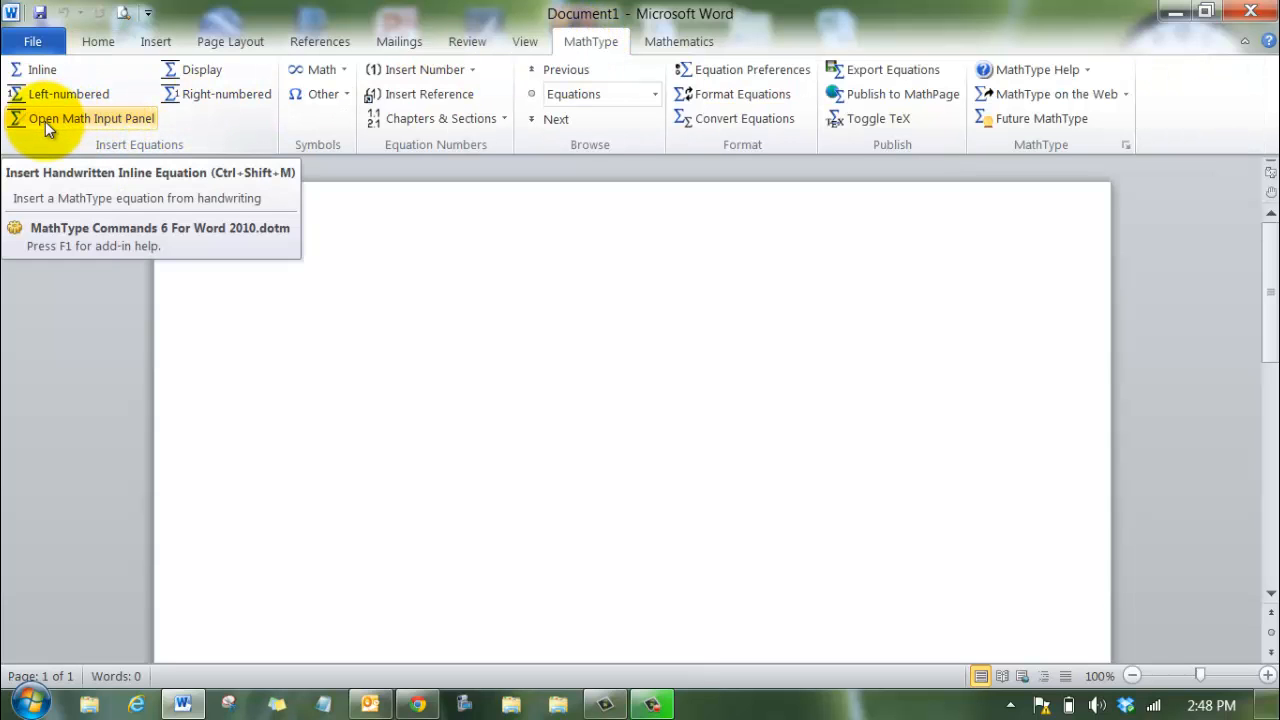
click(91, 118)
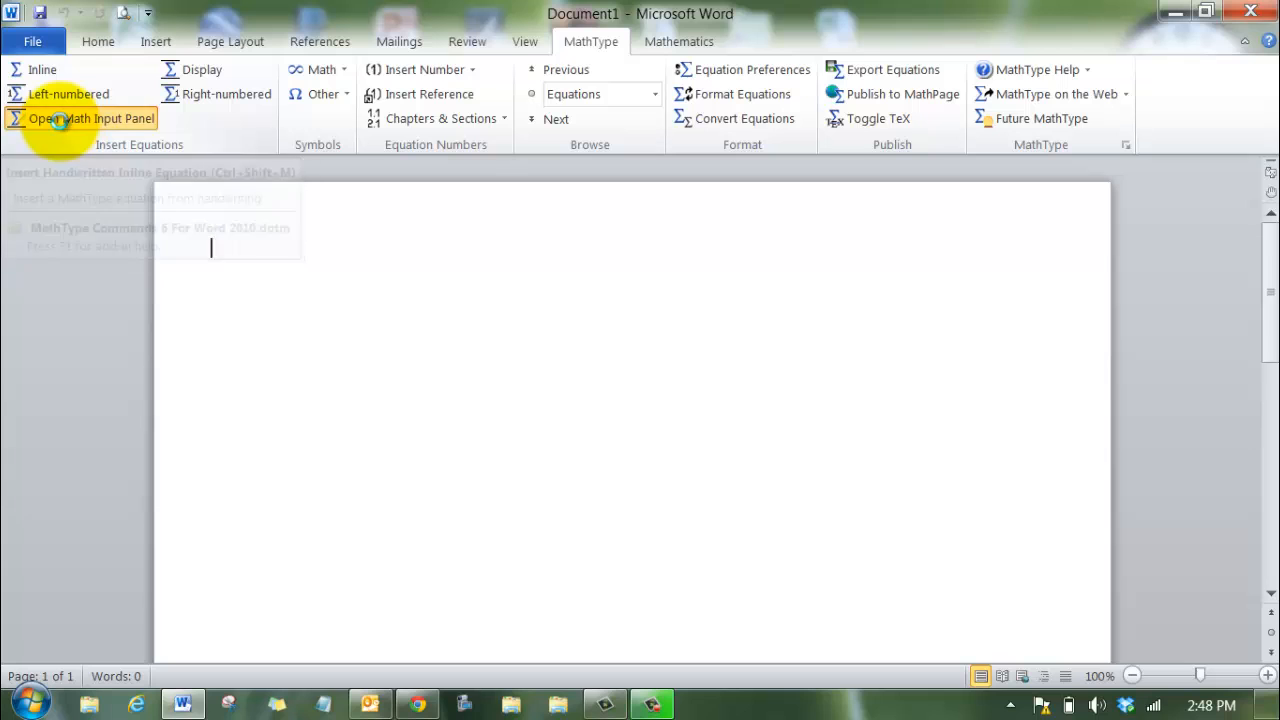
Bring up the Math Input Panel's writing area to handwrite f(x) = (3x−2)/(x+4).
click(91, 118)
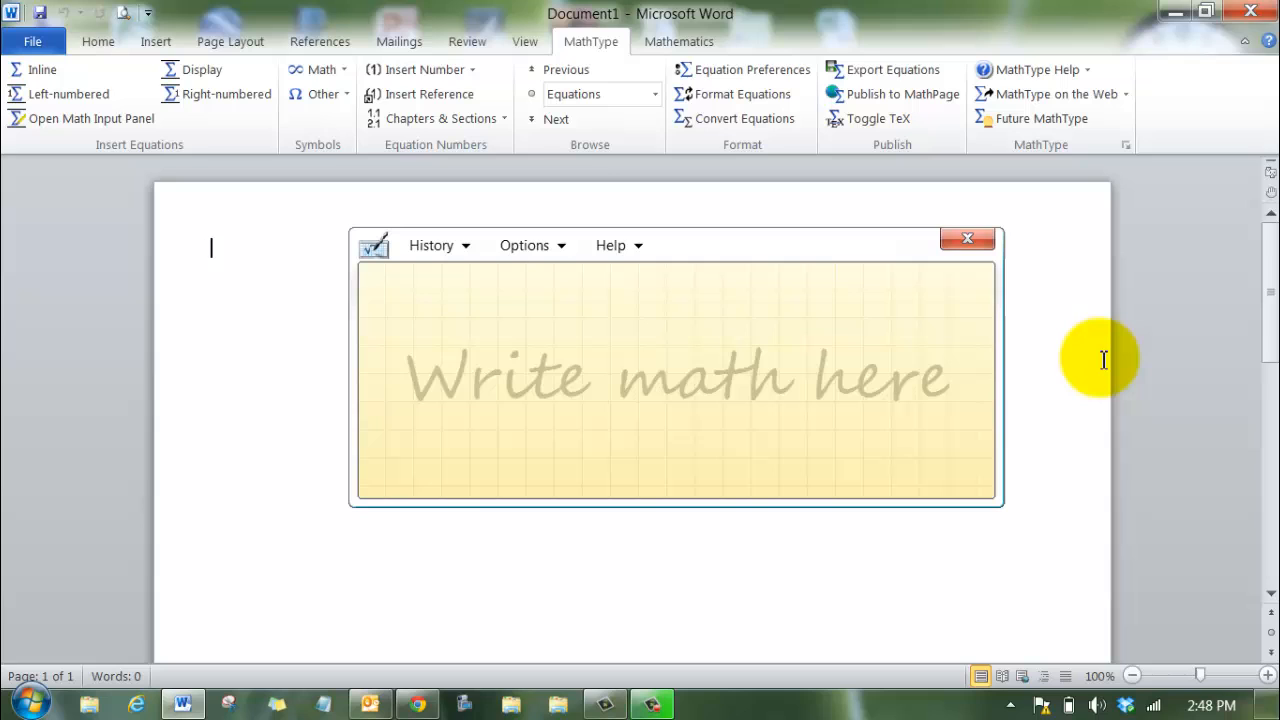
mouse_move(420, 340)
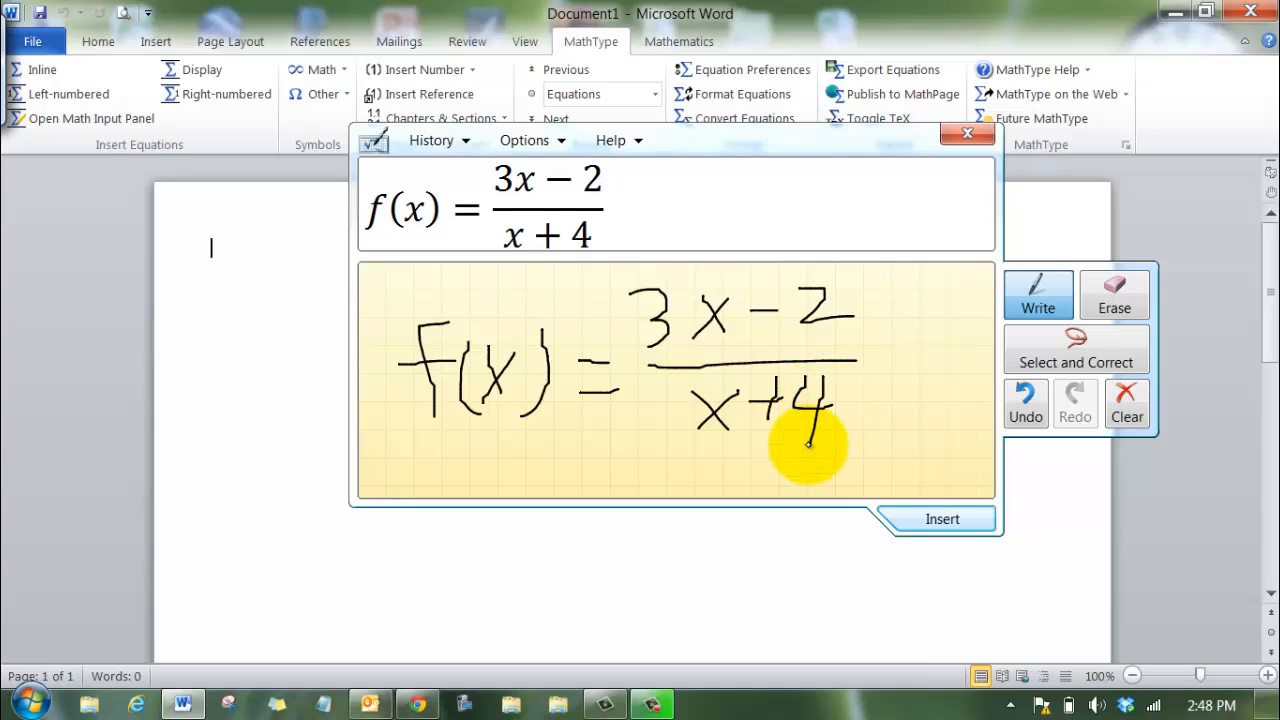
Insert the recognized f(x) = (3x−2)/(x+4) equation into the Word document.
click(941, 518)
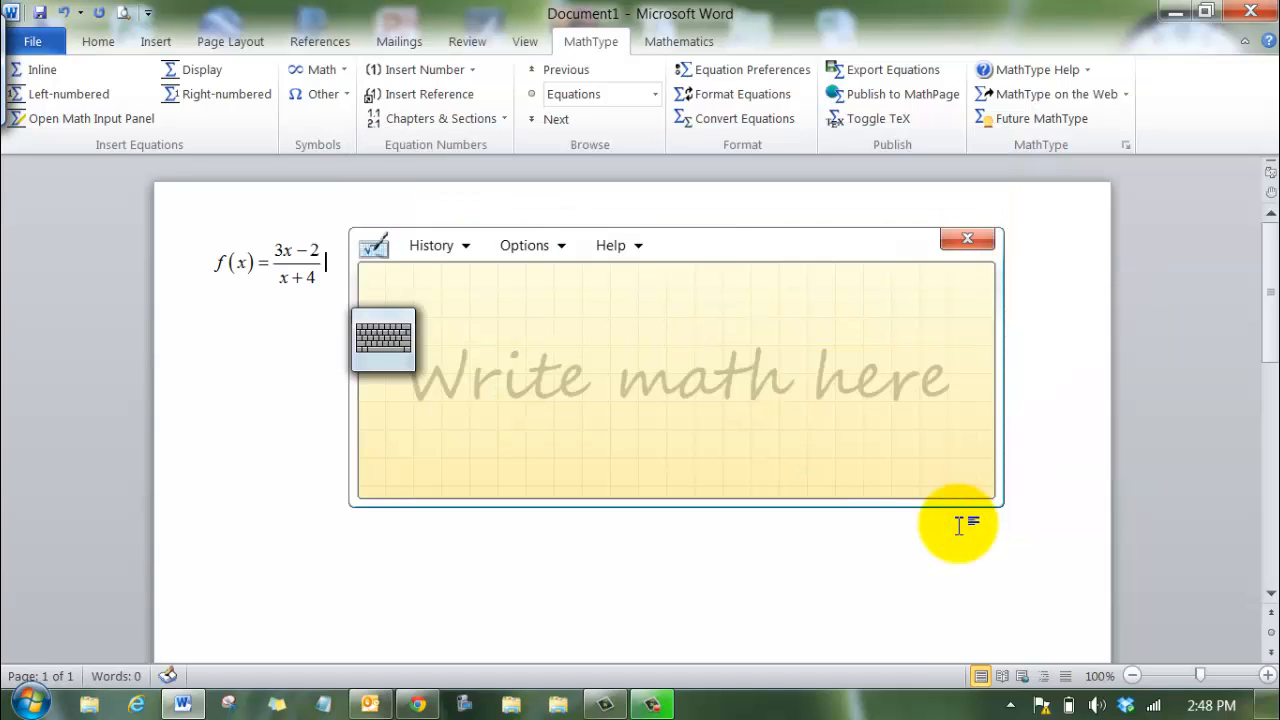
mouse_move(705, 205)
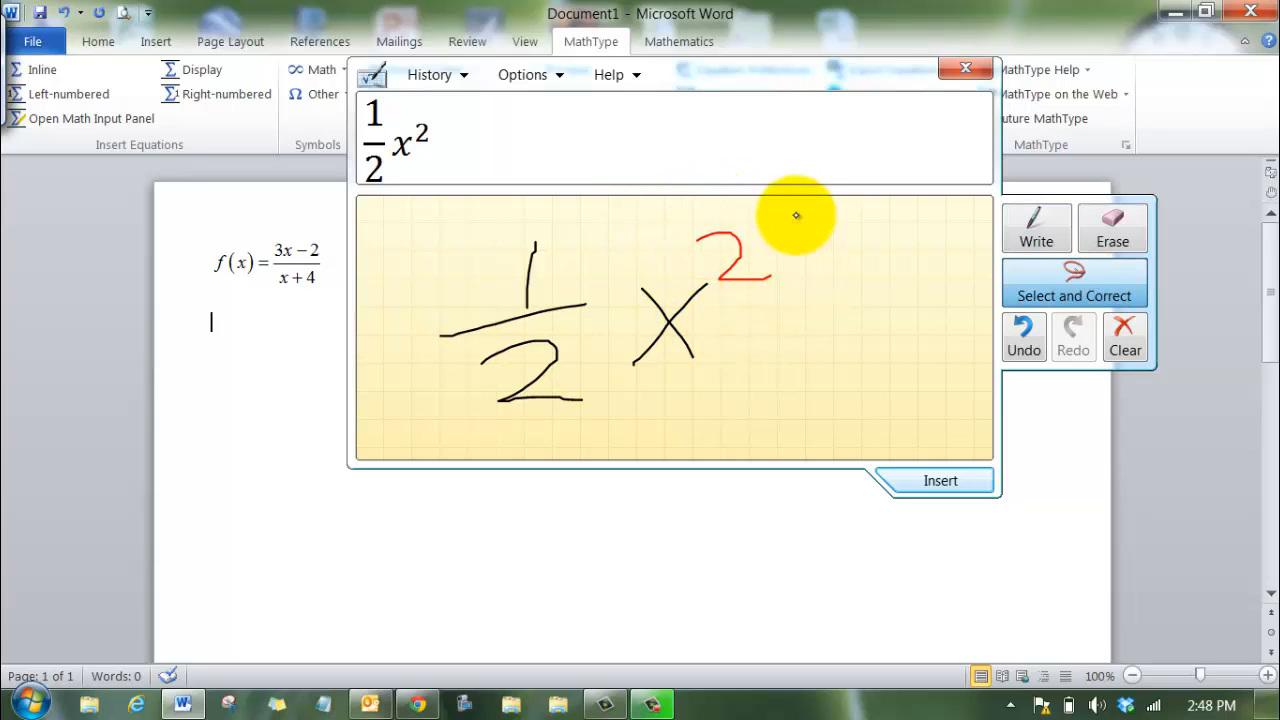
Select the handwritten exponent of ½x² to correct its misreading as z.
click(733, 250)
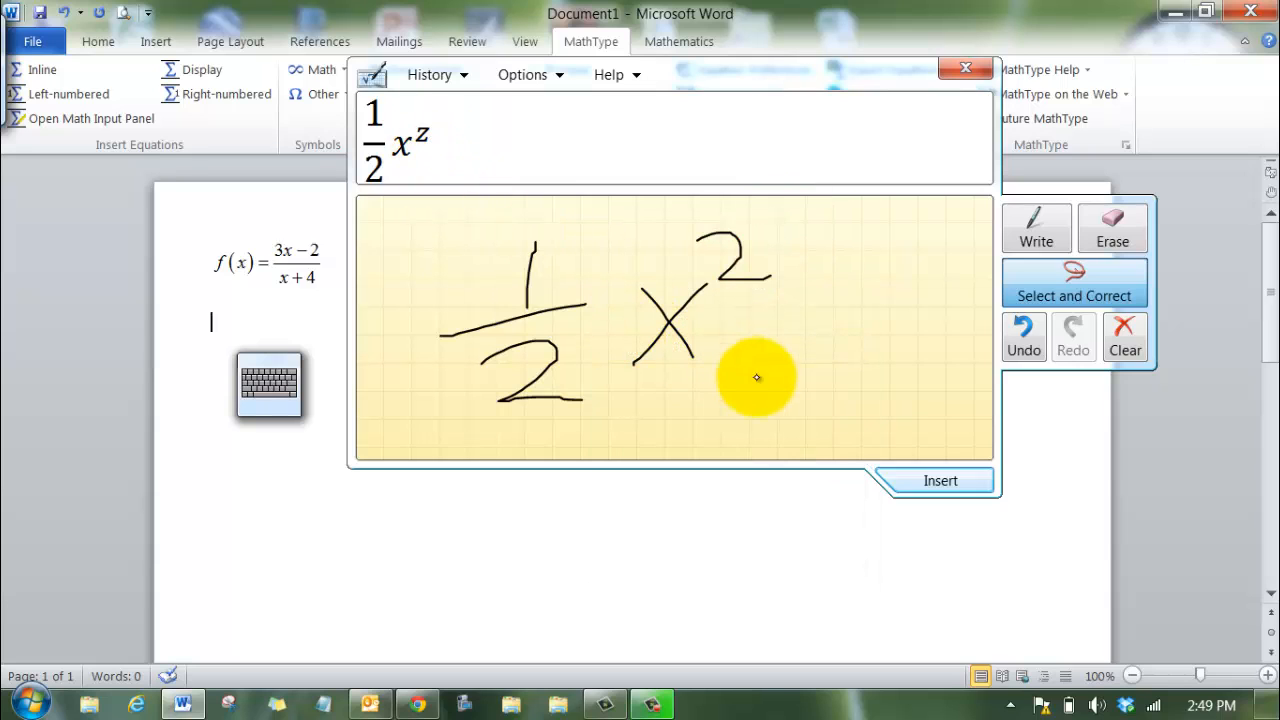
mouse_move(772, 390)
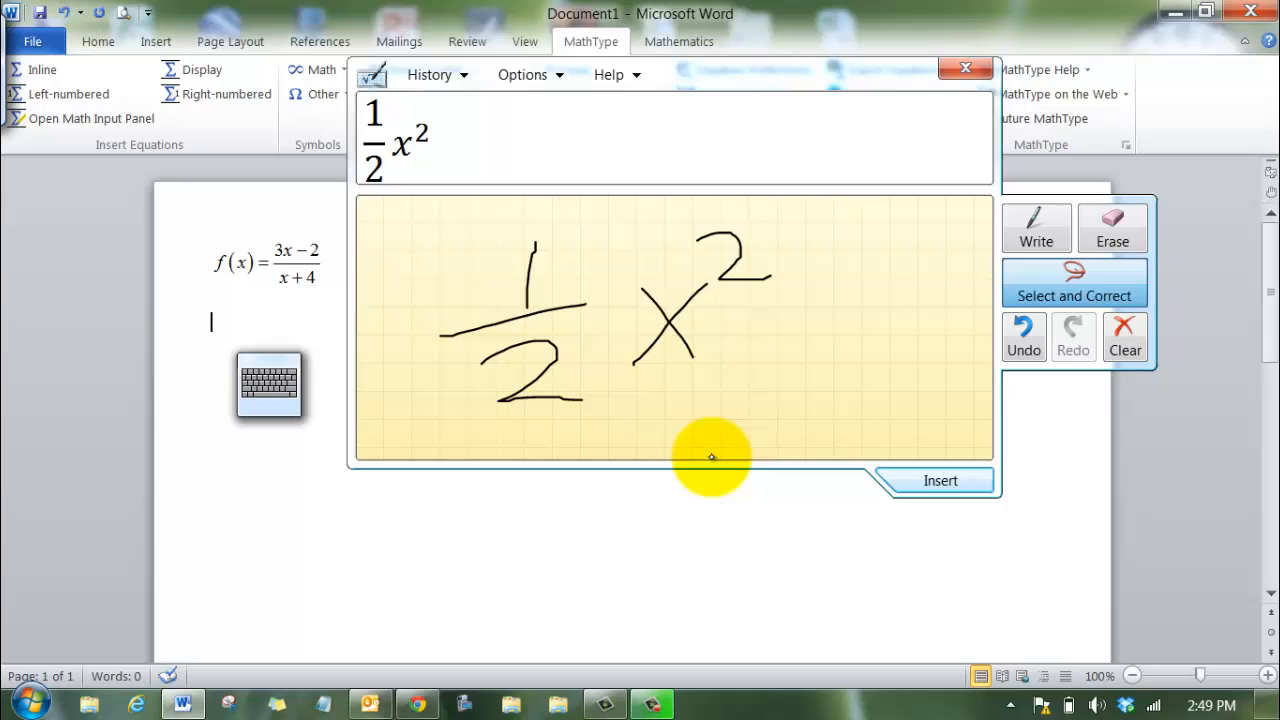
Insert the recognized ½x² expression into Word beneath f(x) = (3x−2)/(x+4).
click(940, 481)
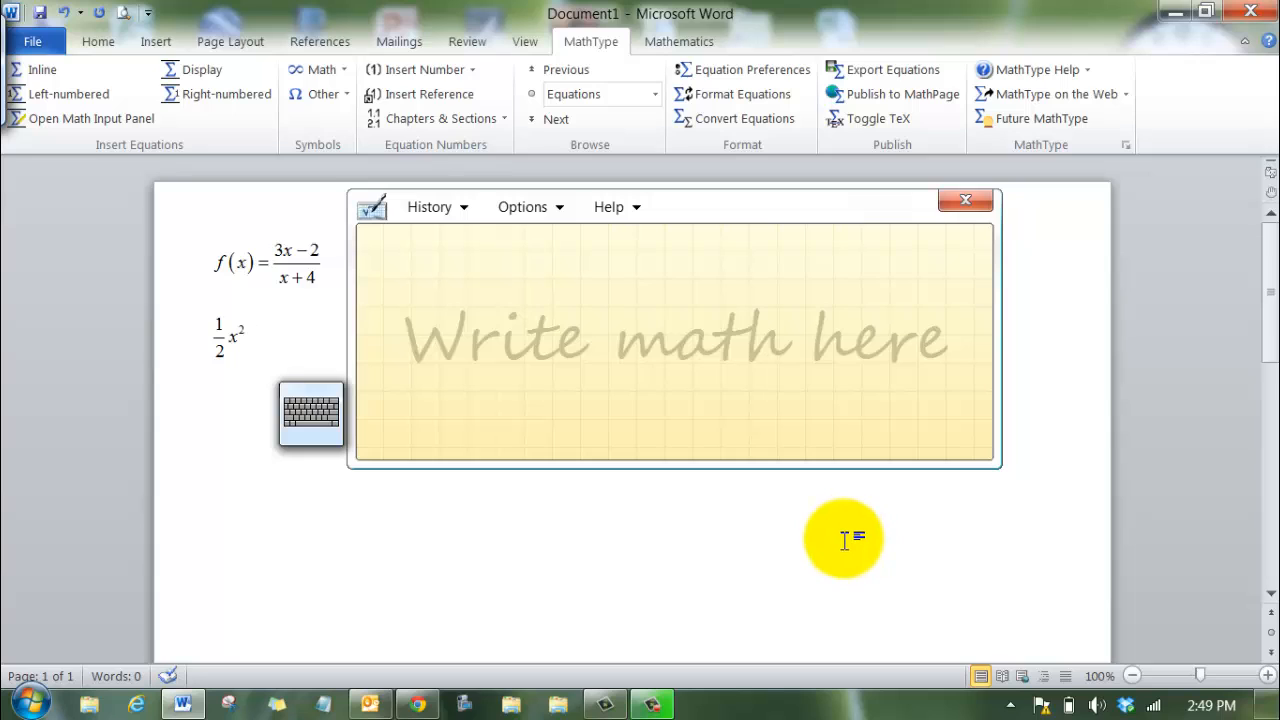
mouse_move(818, 571)
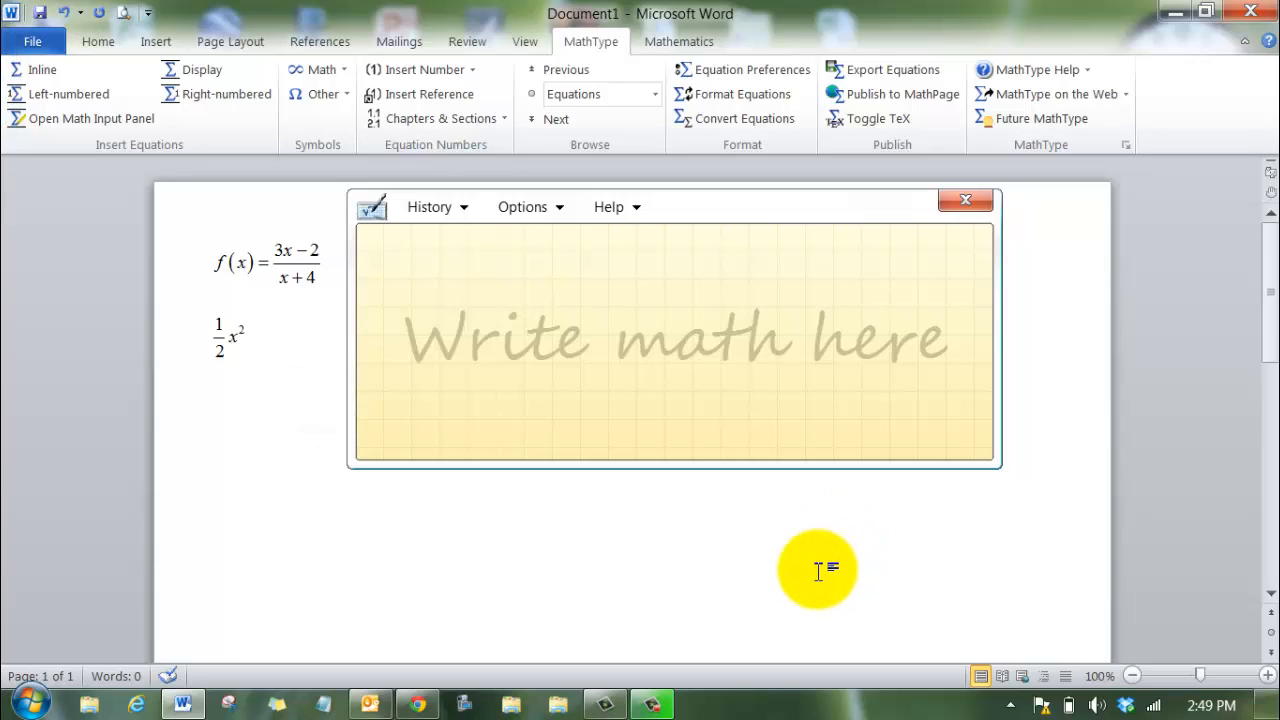